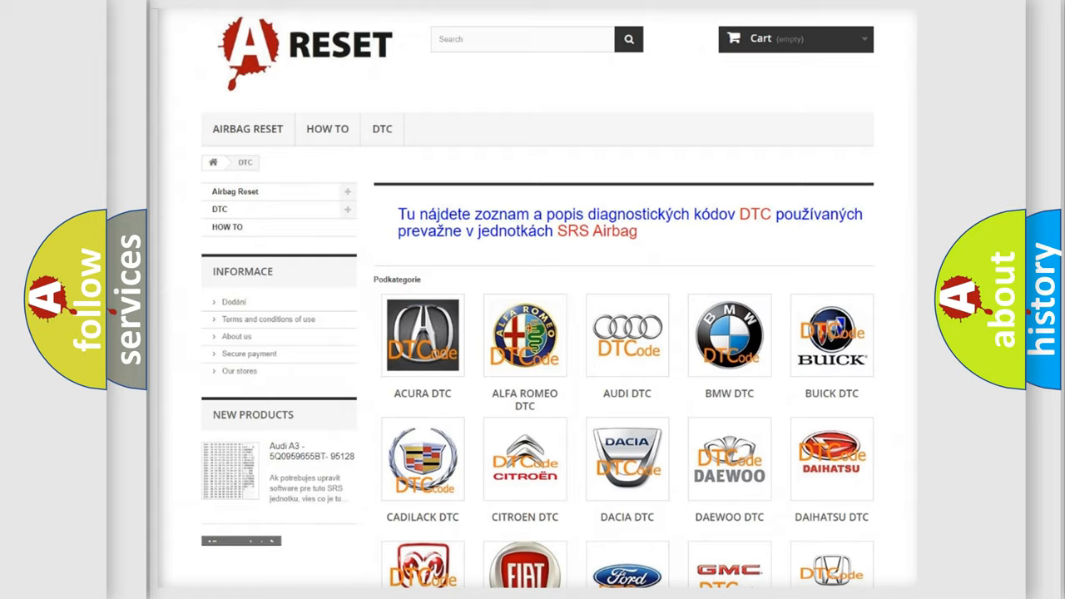
# Step: Open the BUICK DTC subcategory and review its grid of airbag diagnostic code groups
pyautogui.scroll(3)
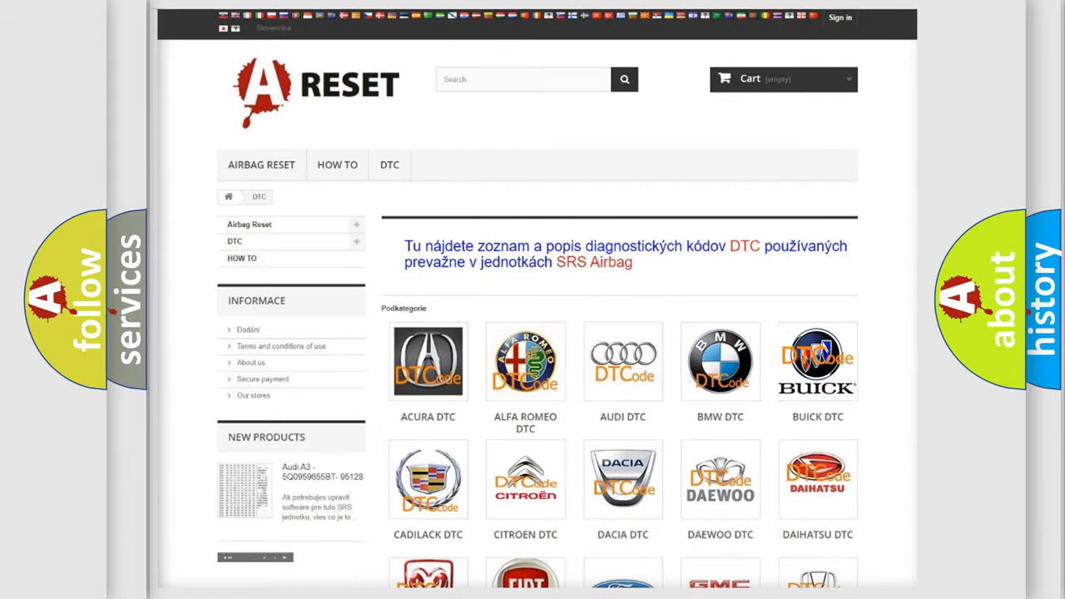
pyautogui.click(817, 361)
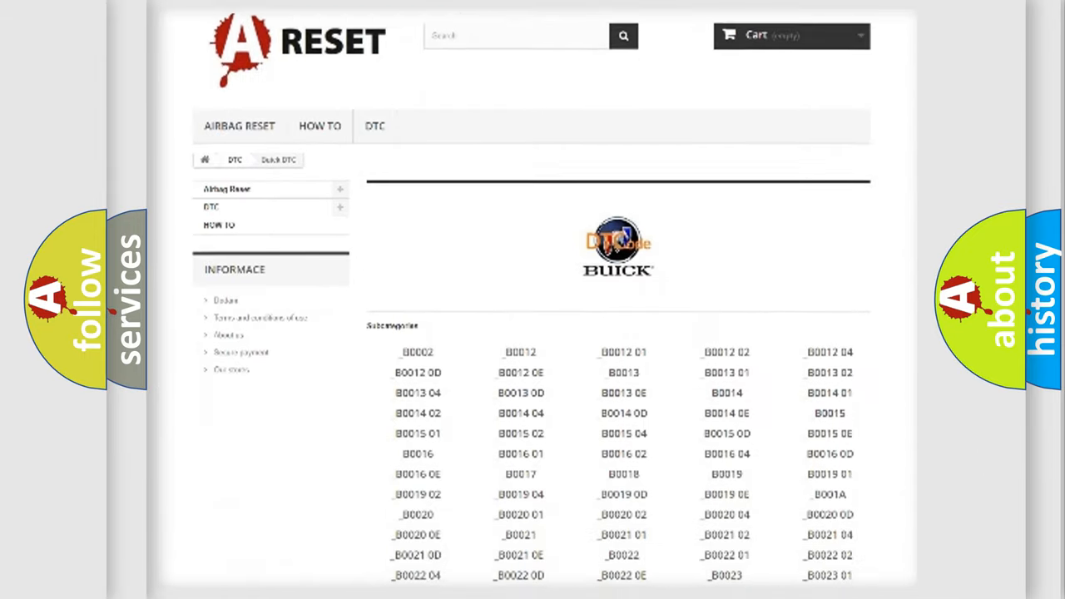
pyautogui.scroll(-3)
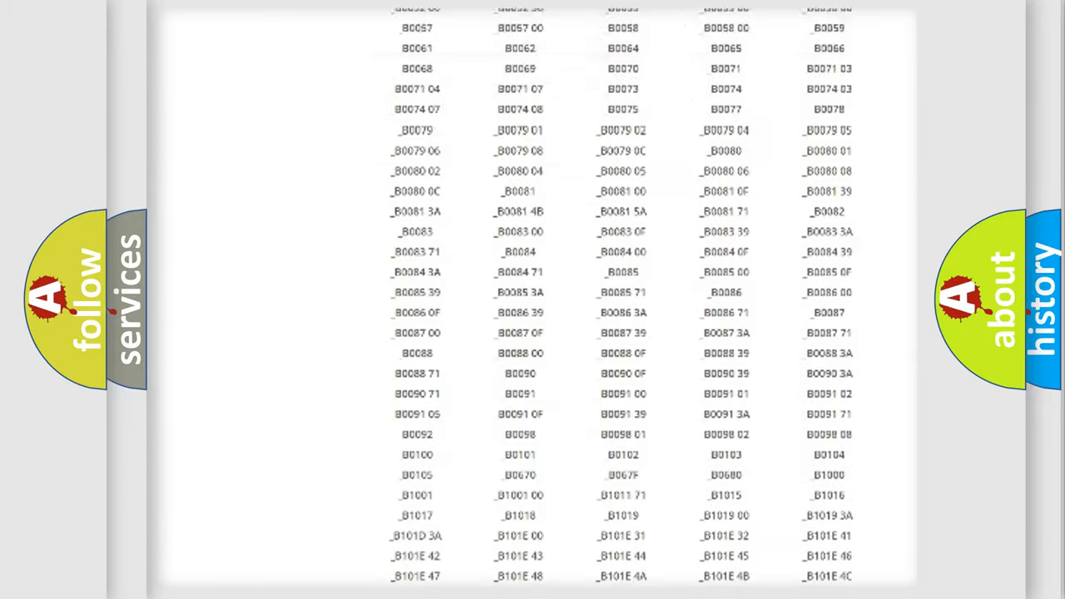
pyautogui.scroll(3)
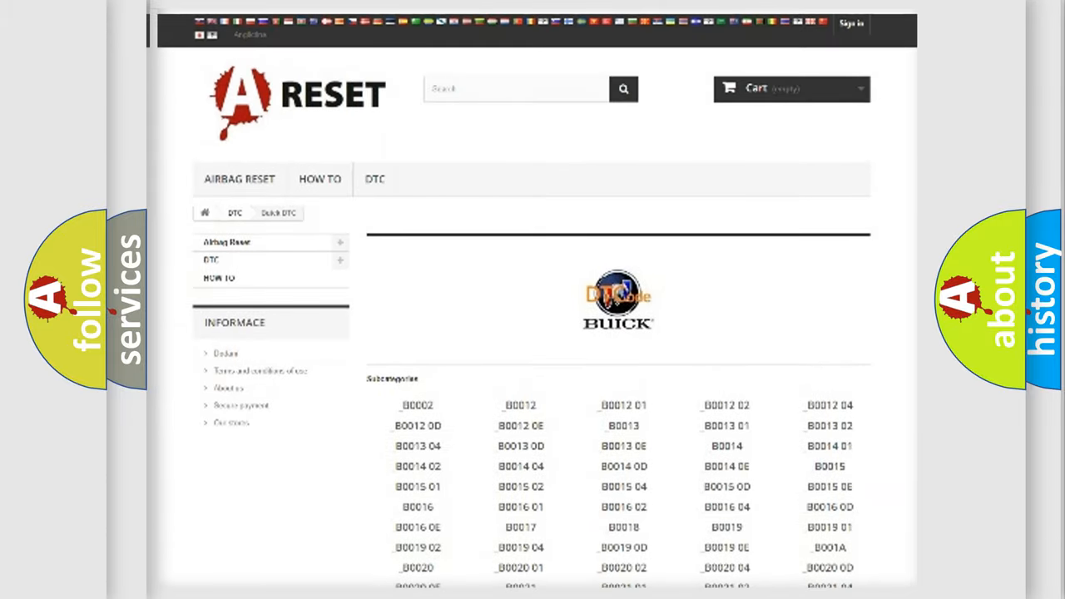